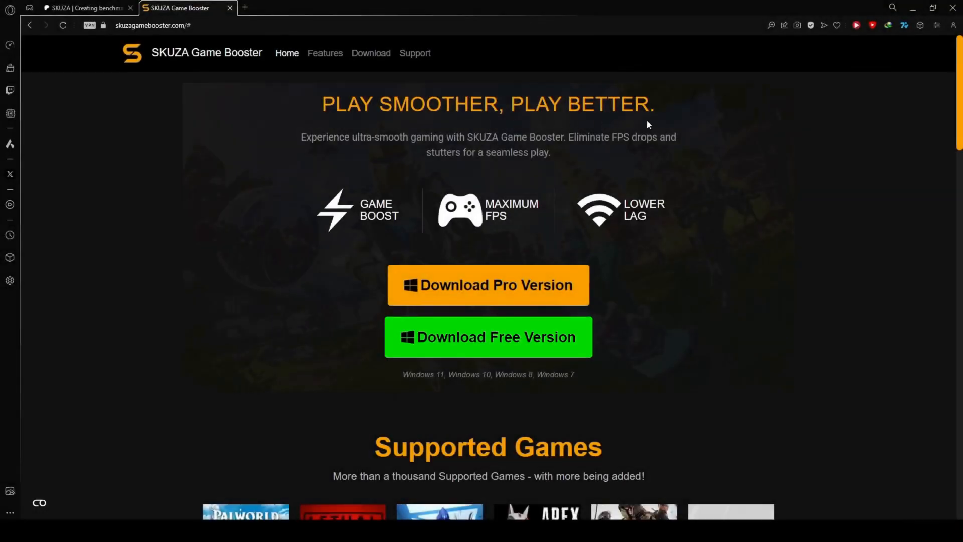
Step: Browse the website and review the full list of supported games
{"action": "scroll", "scroll_direction": "down", "scroll_amount": 3}
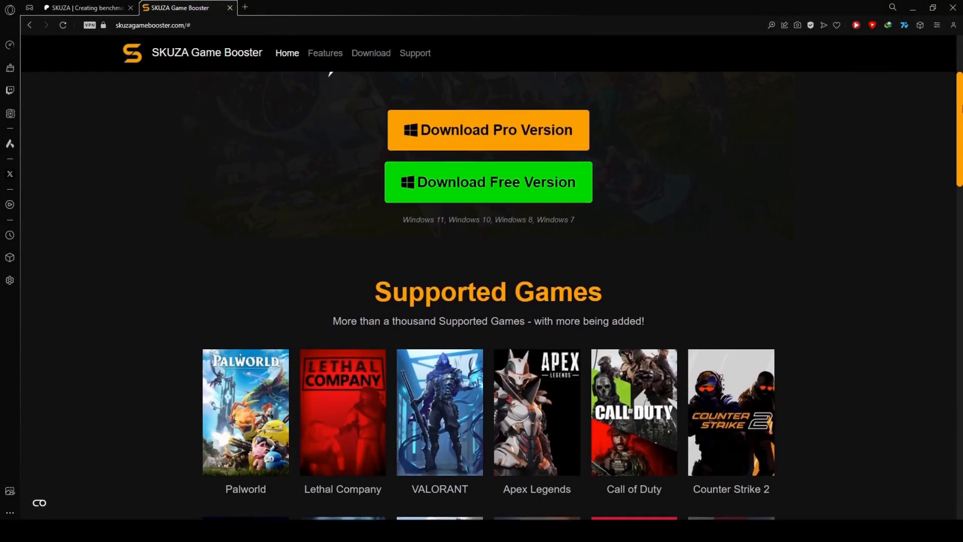
{"action": "scroll", "scroll_direction": "down", "scroll_amount": 3}
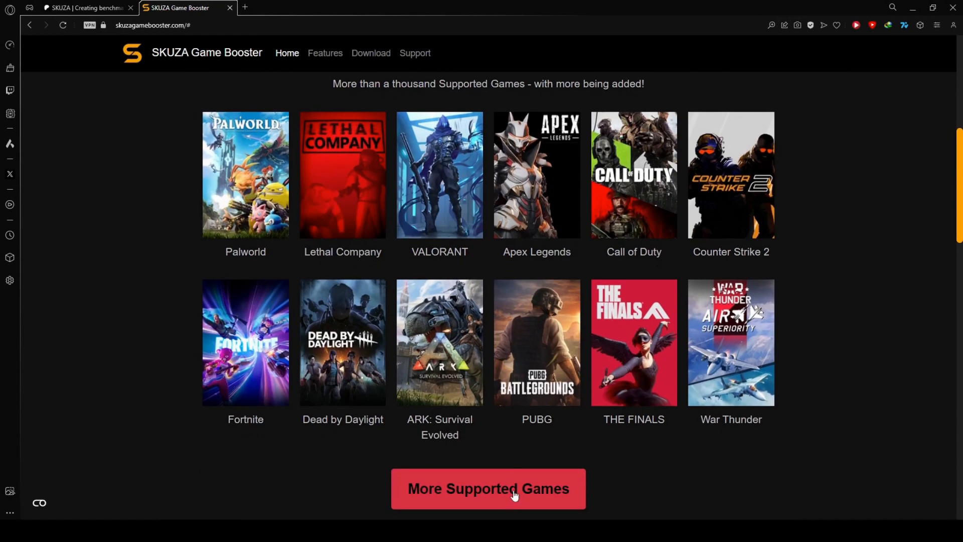
{"action": "left_click", "coordinate": [489, 489]}
{"action": "type", "text": "batman"}
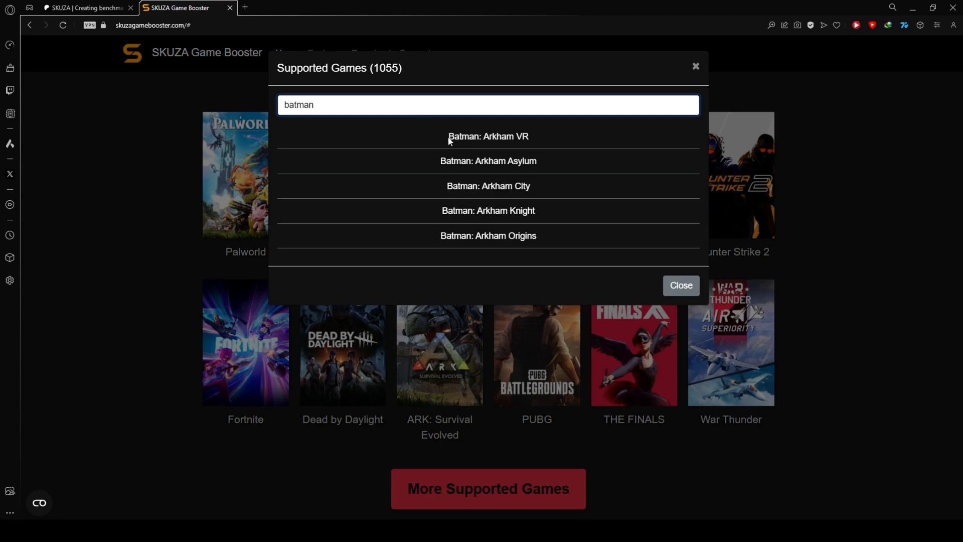
{"action": "mouse_move", "coordinate": [696, 66]}
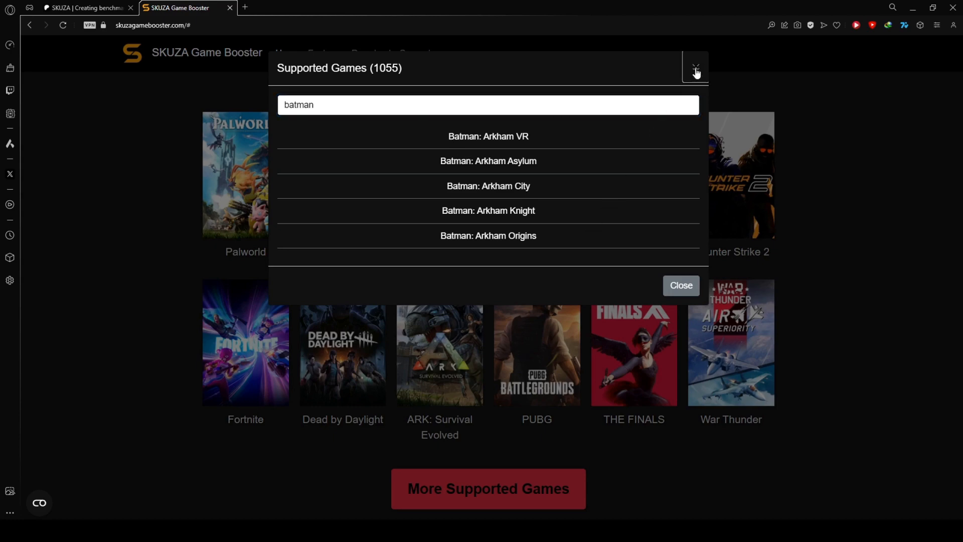
{"action": "left_click", "coordinate": [698, 65]}
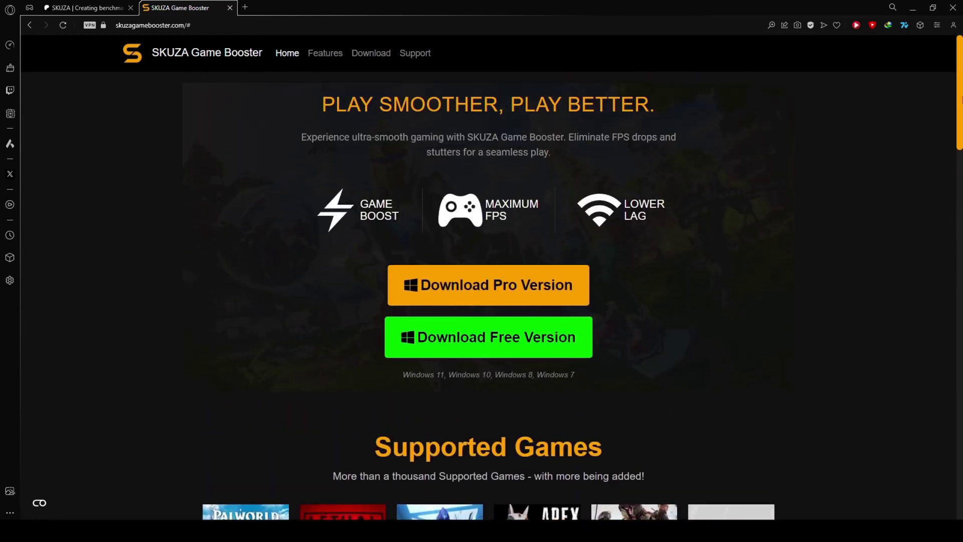
Step: Download the free installer to Downloads, bypass SmartScreen and install into the default folder
{"action": "left_click", "coordinate": [488, 337]}
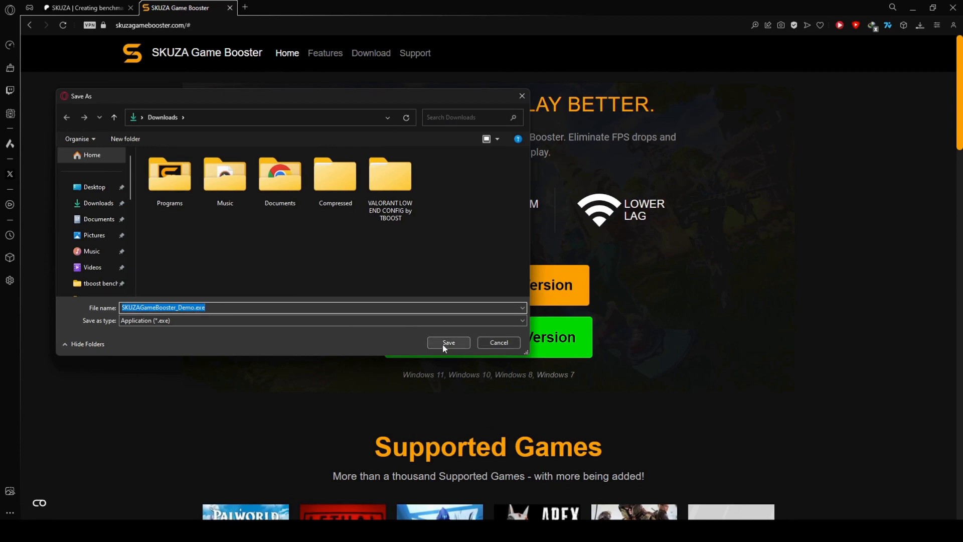
{"action": "left_click", "coordinate": [448, 342]}
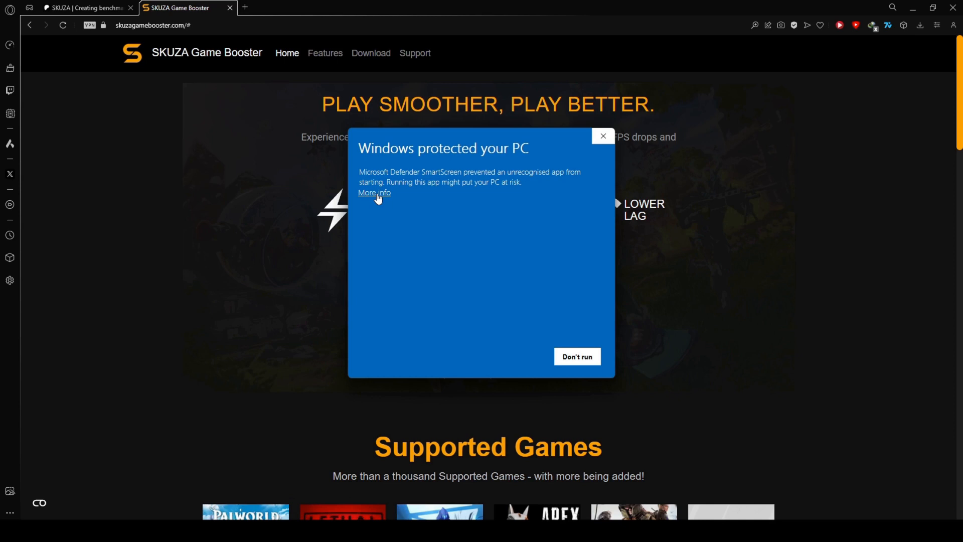
{"action": "left_click", "coordinate": [373, 193]}
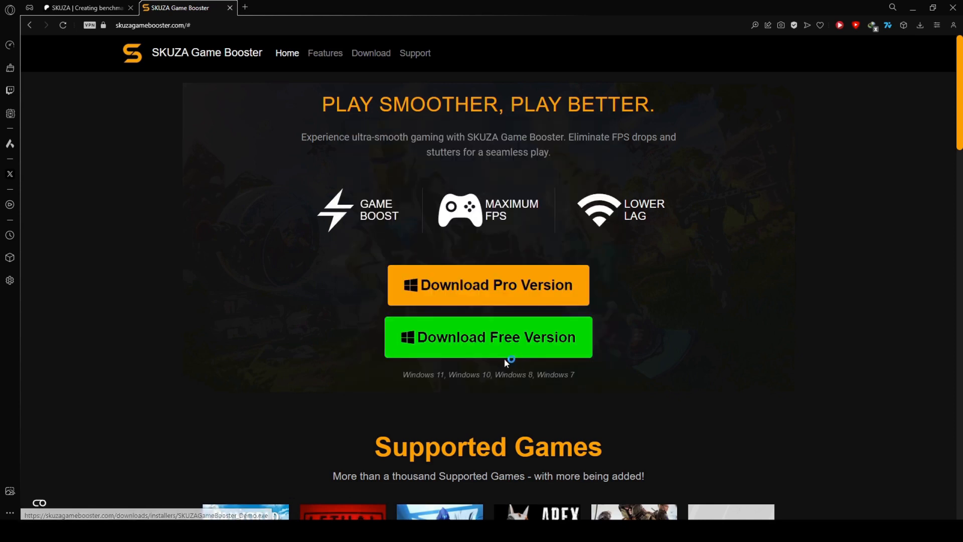
{"action": "left_click", "coordinate": [489, 337]}
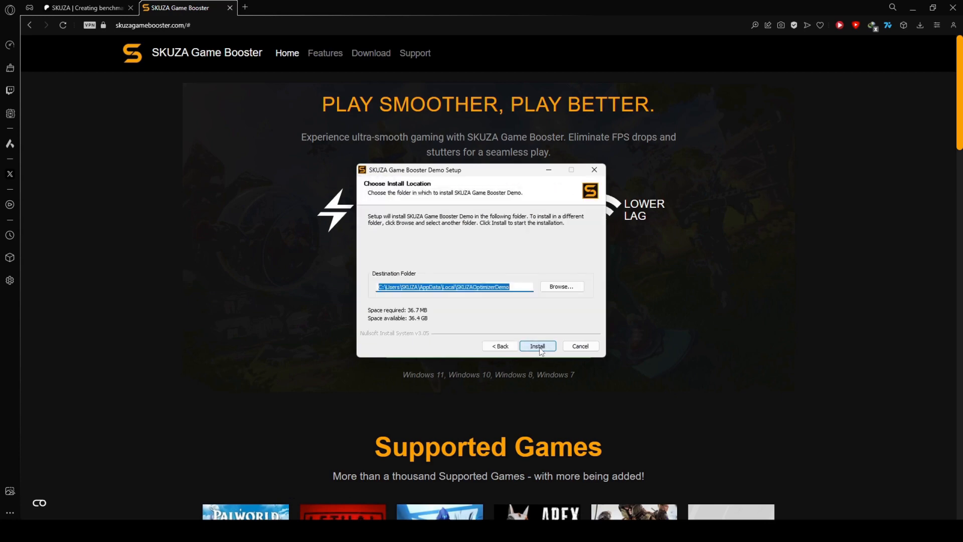
{"action": "left_click", "coordinate": [538, 345]}
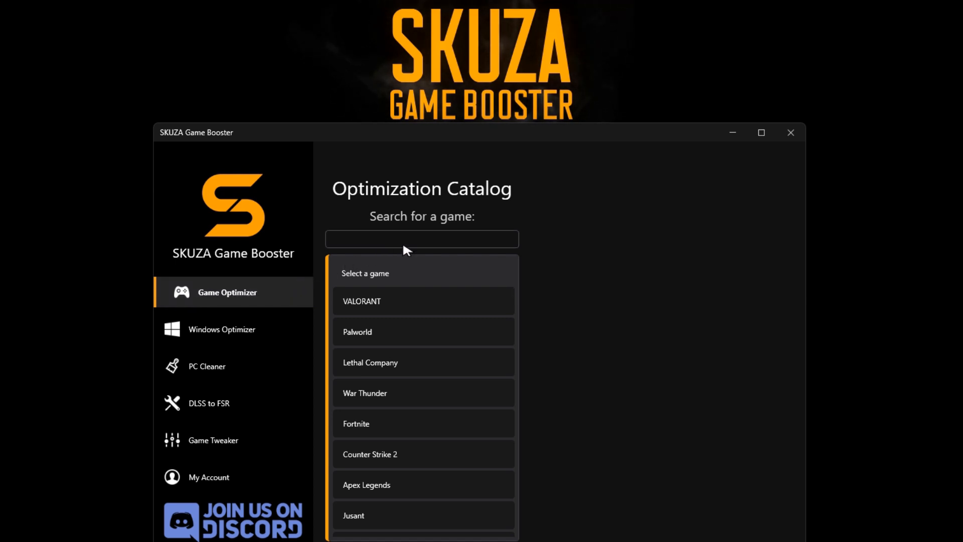
Step: Search the catalog for Brothers: A Tale of Two Sons Remake and set its mode to Low Spec - Normal
{"action": "type", "text": "Broth"}
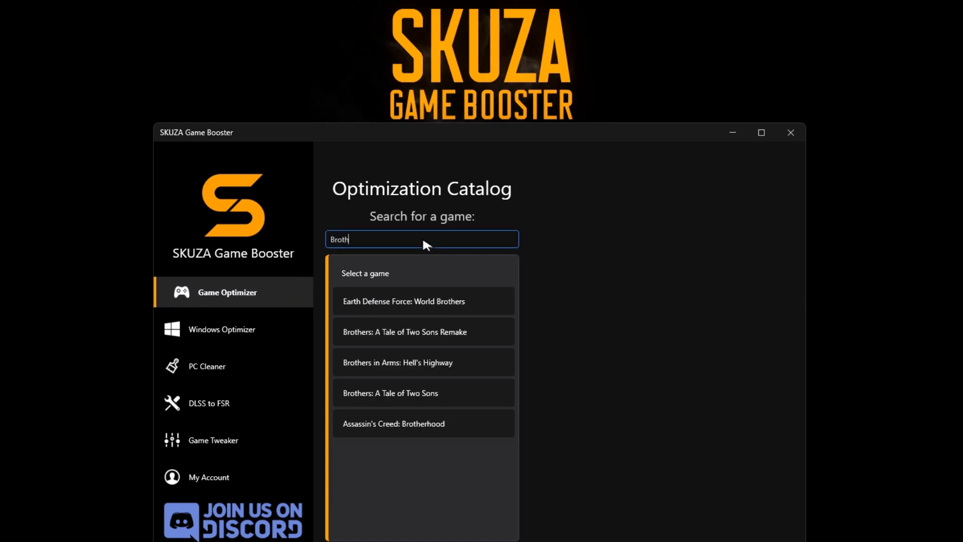
{"action": "type", "text": "Brothers: A Tale of Two Sons Remake"}
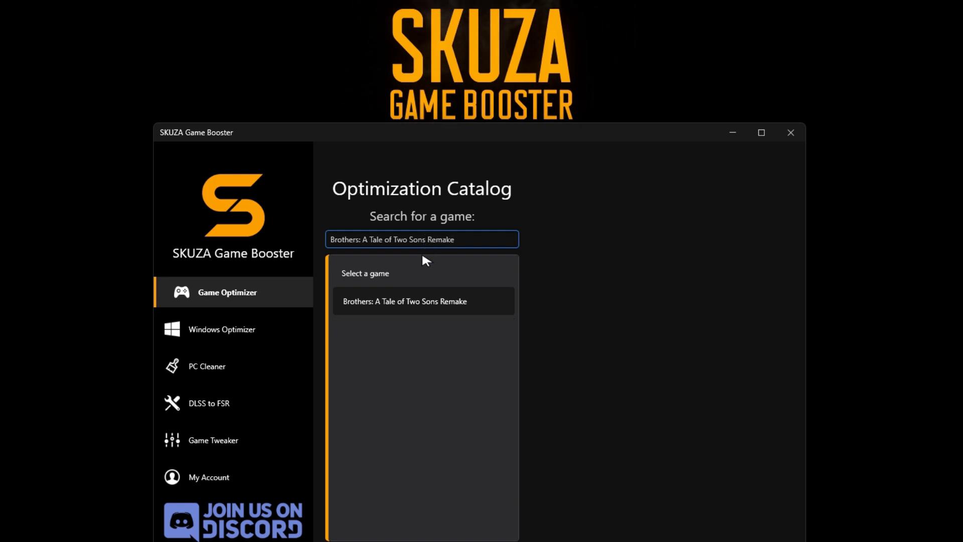
{"action": "left_click", "coordinate": [423, 301]}
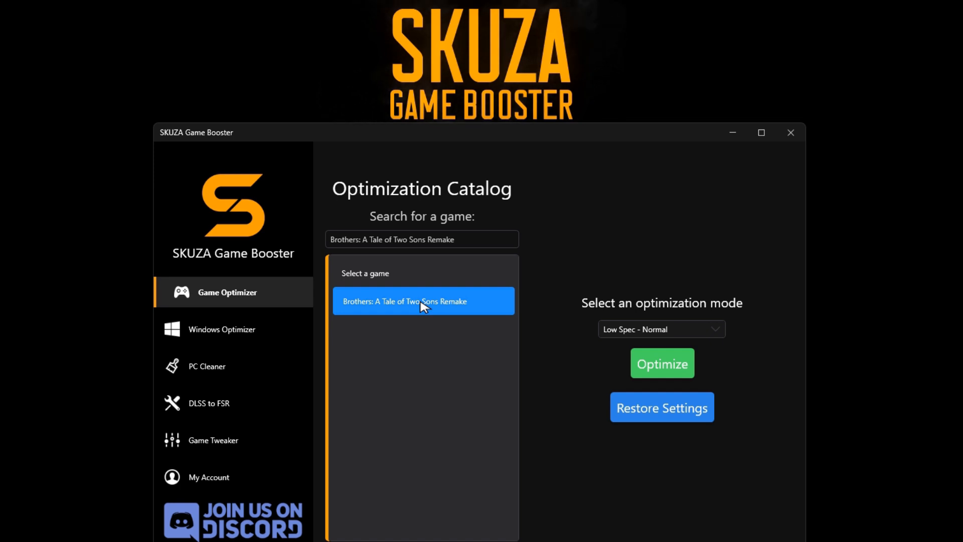
{"action": "left_click", "coordinate": [662, 329]}
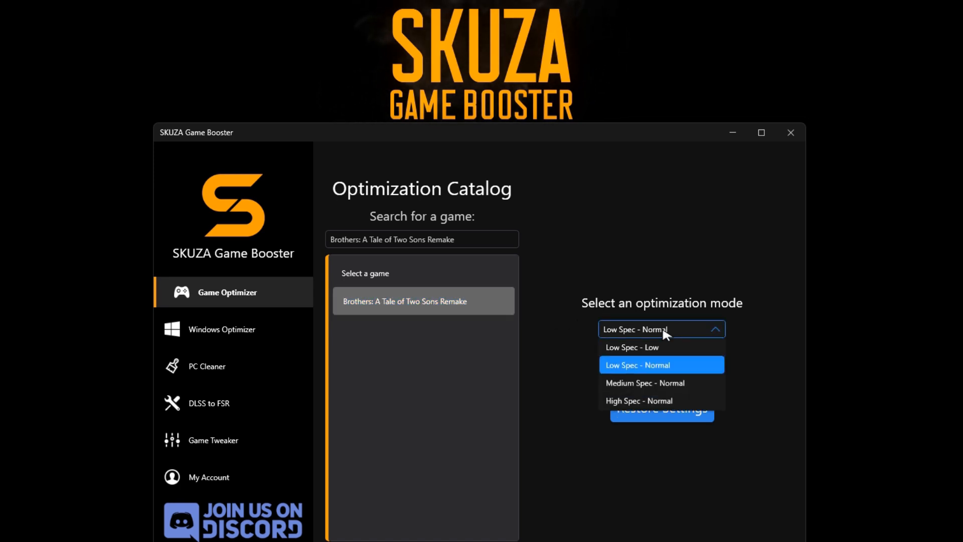
{"action": "left_click", "coordinate": [662, 365]}
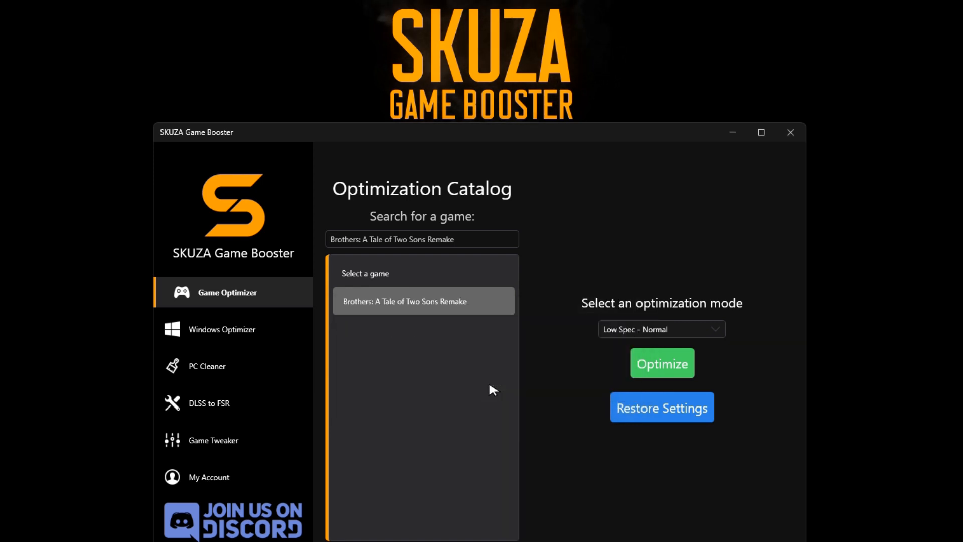
{"action": "left_click", "coordinate": [221, 329]}
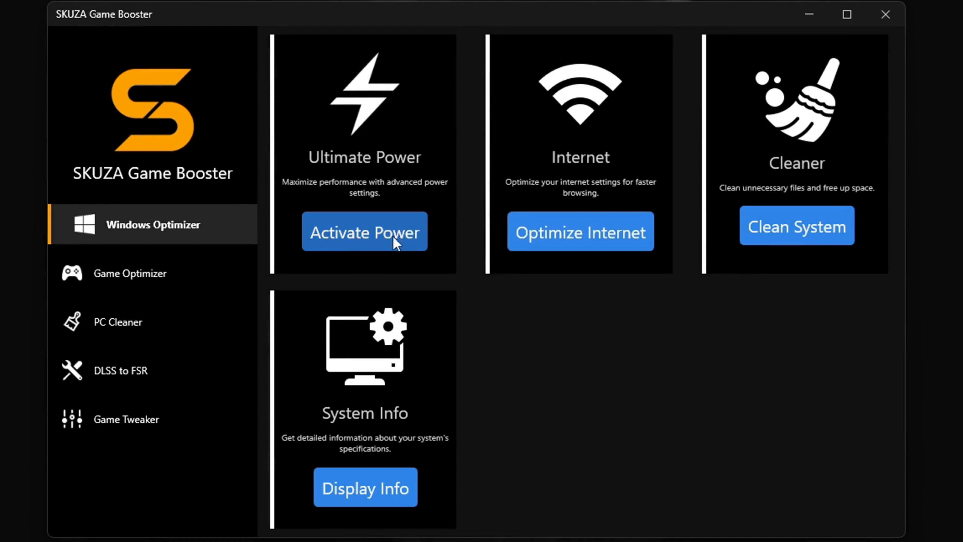
Step: Apply ultimate performance power mode, internet optimizations and temporary-file cleanup
{"action": "left_click", "coordinate": [365, 231]}
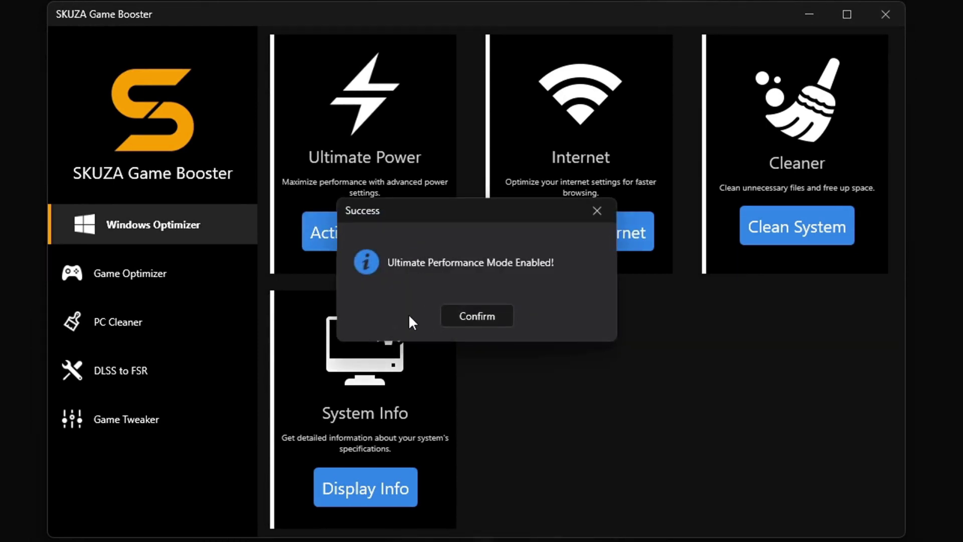
{"action": "left_click", "coordinate": [477, 315]}
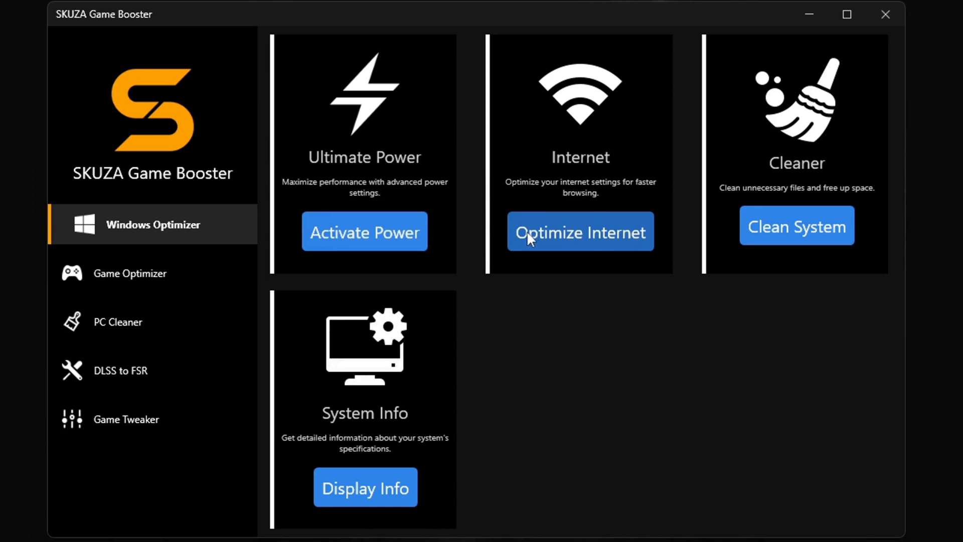
{"action": "left_click", "coordinate": [580, 231]}
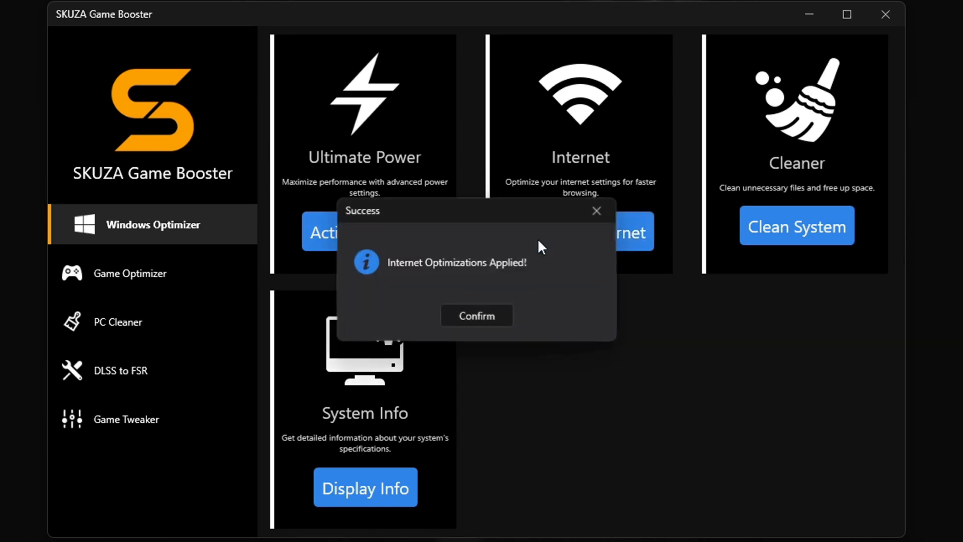
{"action": "left_click", "coordinate": [476, 315]}
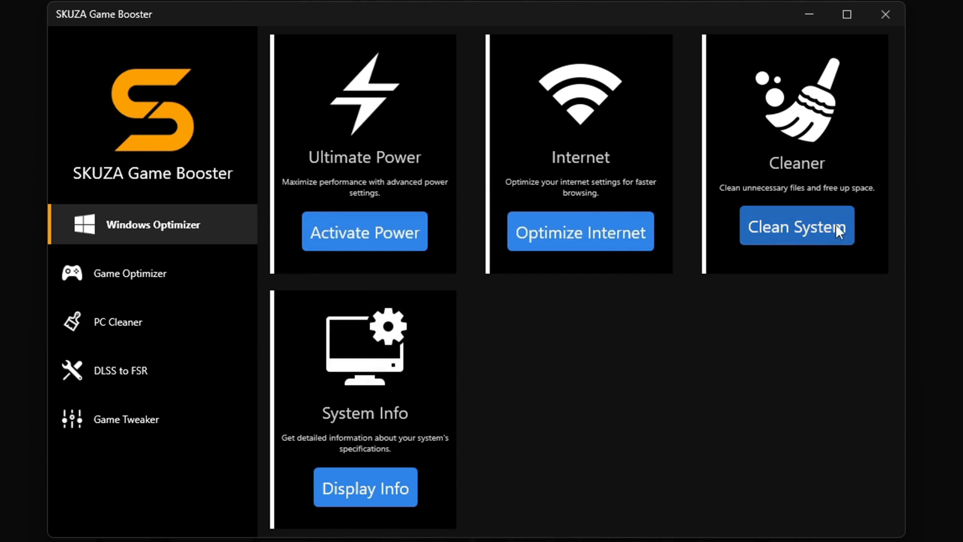
{"action": "left_click", "coordinate": [796, 226]}
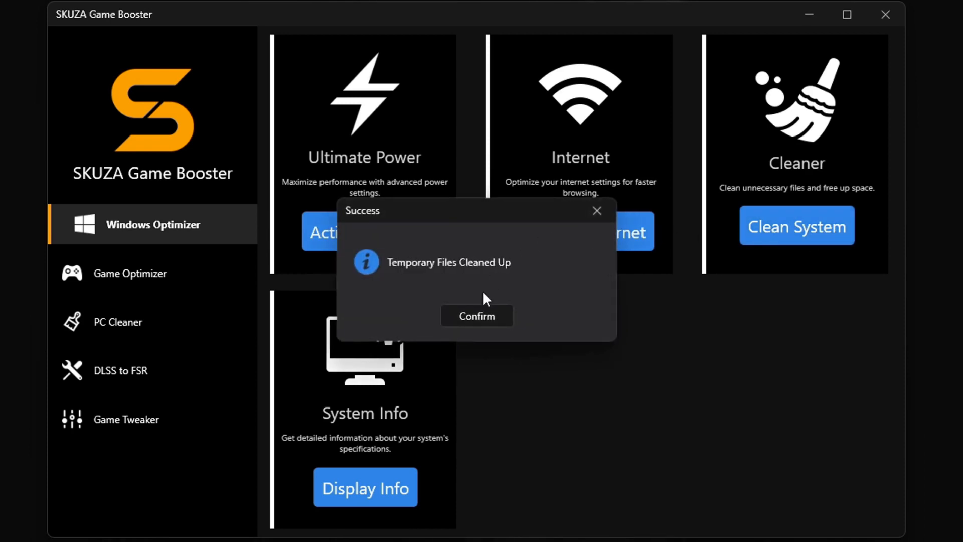
{"action": "left_click", "coordinate": [477, 316]}
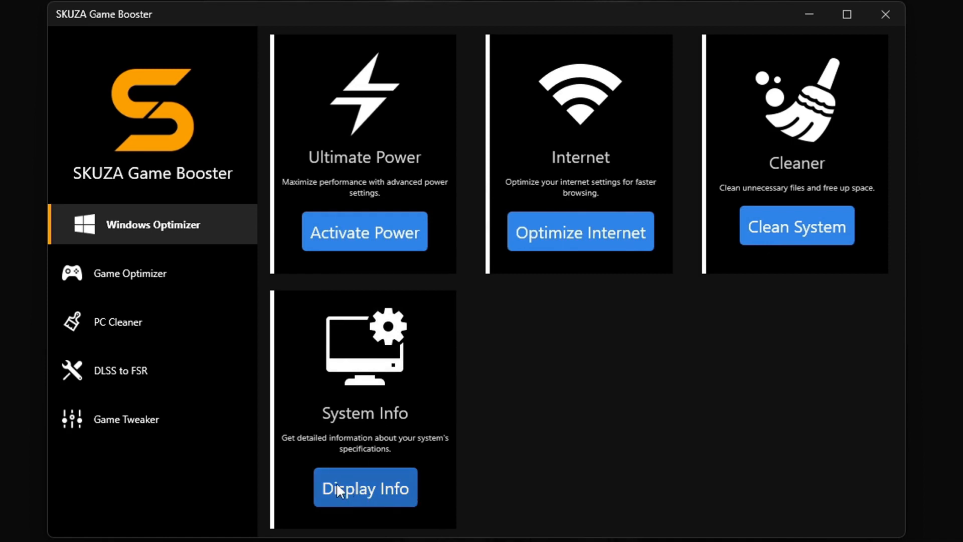
Step: Review the PC's hardware specifications, then return to the game optimization catalog
{"action": "left_click", "coordinate": [366, 488]}
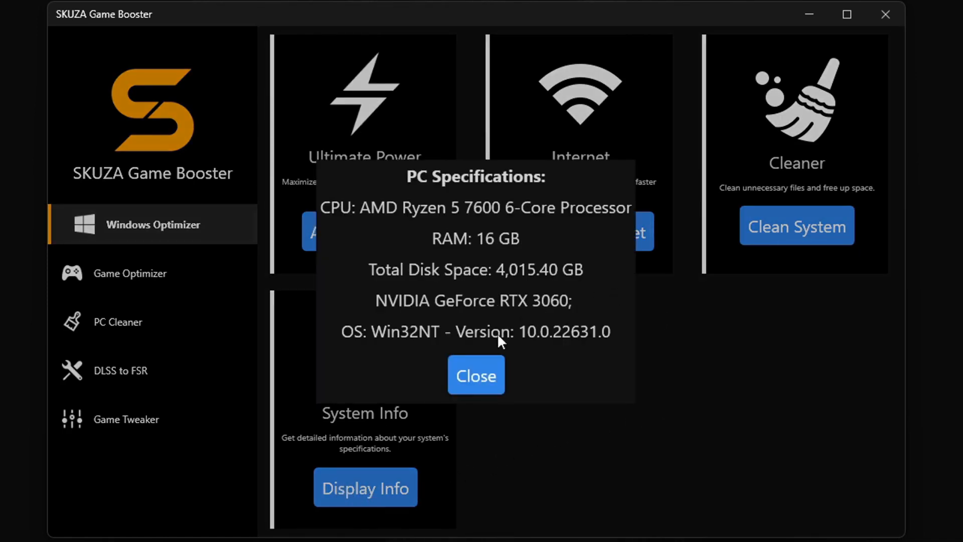
{"action": "left_click", "coordinate": [476, 376]}
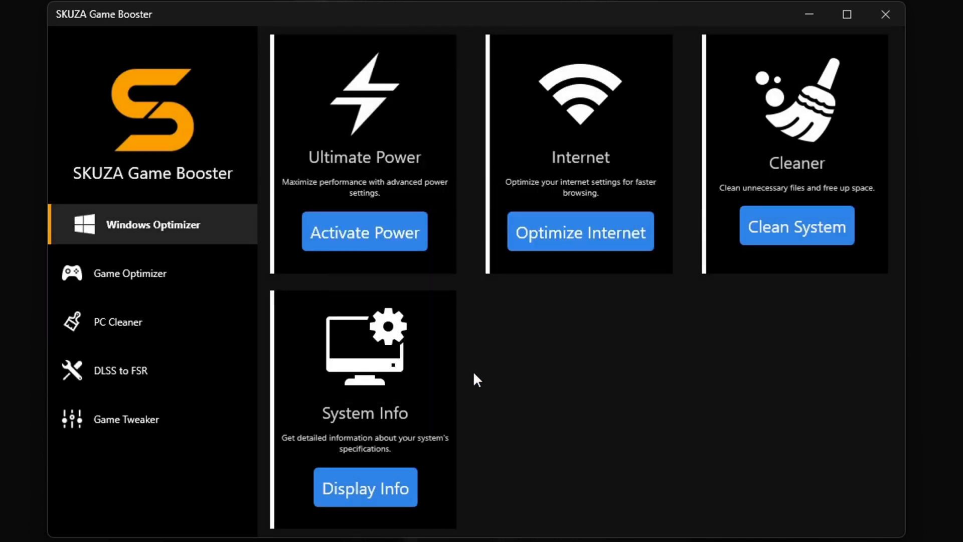
{"action": "left_click", "coordinate": [129, 273]}
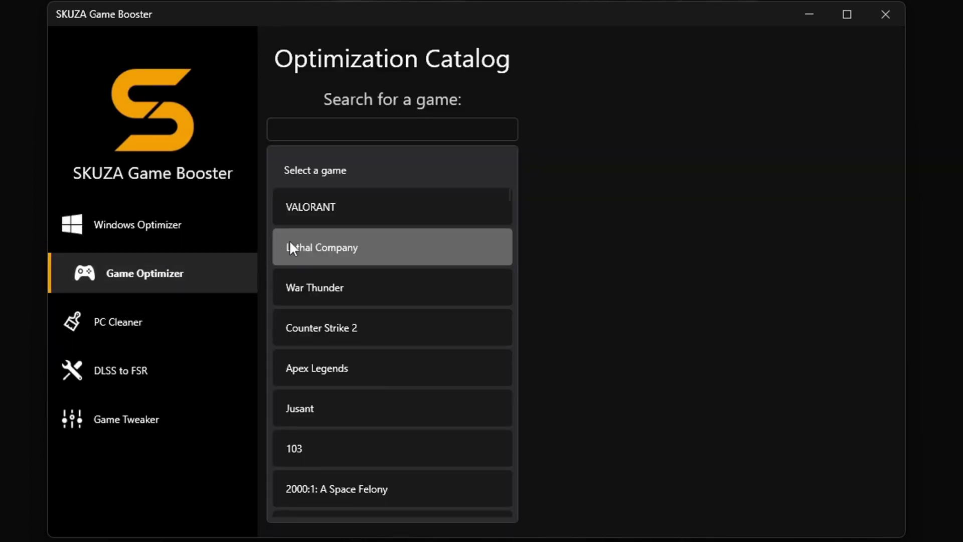
{"action": "mouse_move", "coordinate": [106, 330]}
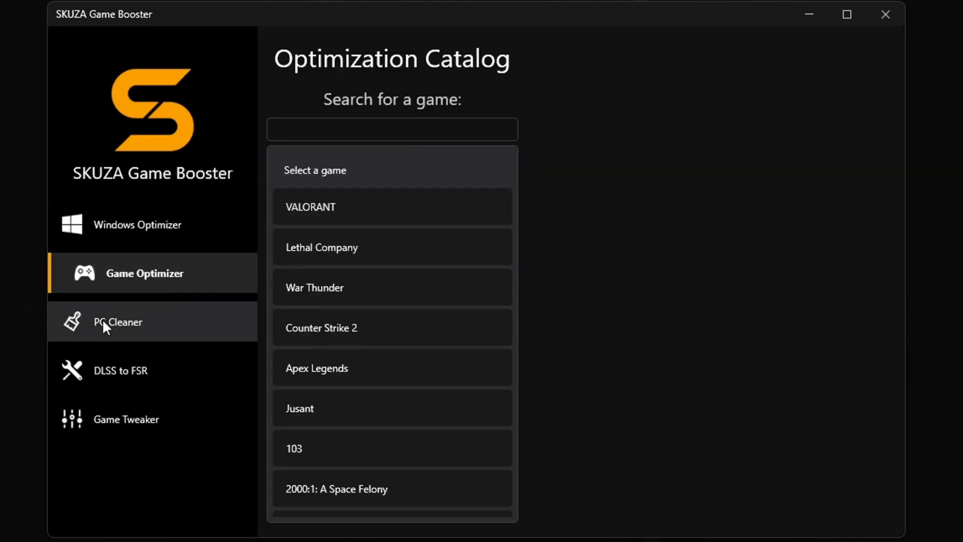
Step: Run the PC Cleaner memory cleanup, freeing 1,820 MB and lowering usage to 66%
{"action": "left_click", "coordinate": [117, 322]}
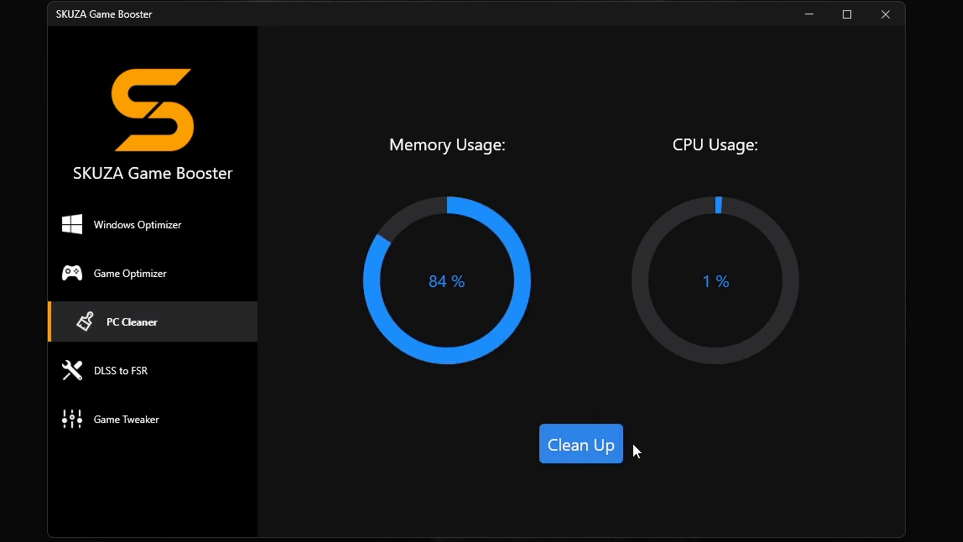
{"action": "left_click", "coordinate": [581, 443]}
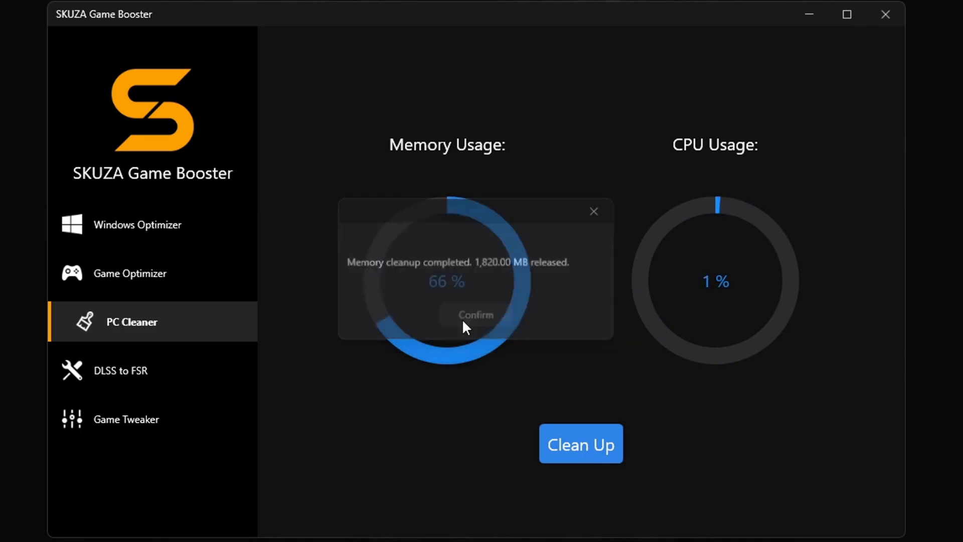
{"action": "left_click", "coordinate": [120, 371]}
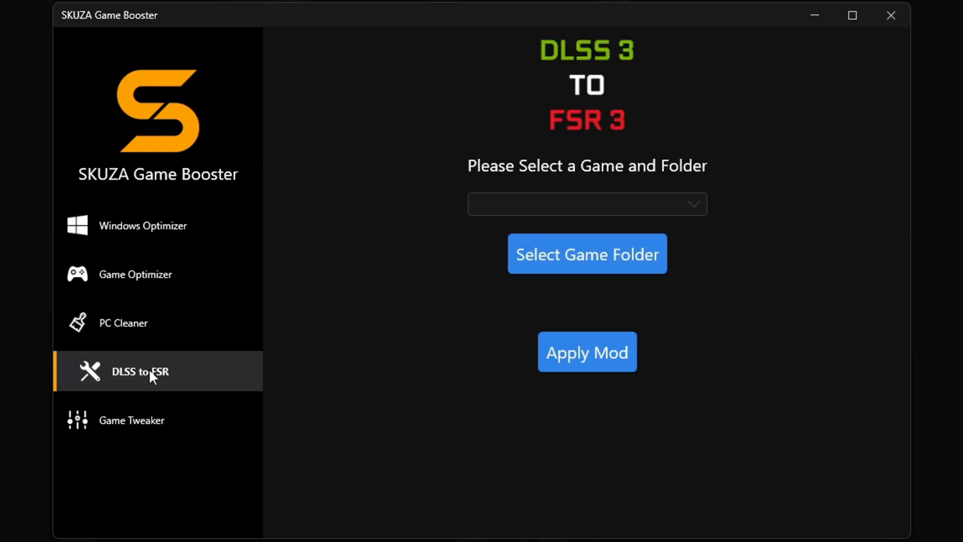
Step: Apply the DLSS 3 to FSR 3 mod to Cyberpunk 2077 using its Cyberpunk 2077 2.1 folder
{"action": "left_click", "coordinate": [588, 205]}
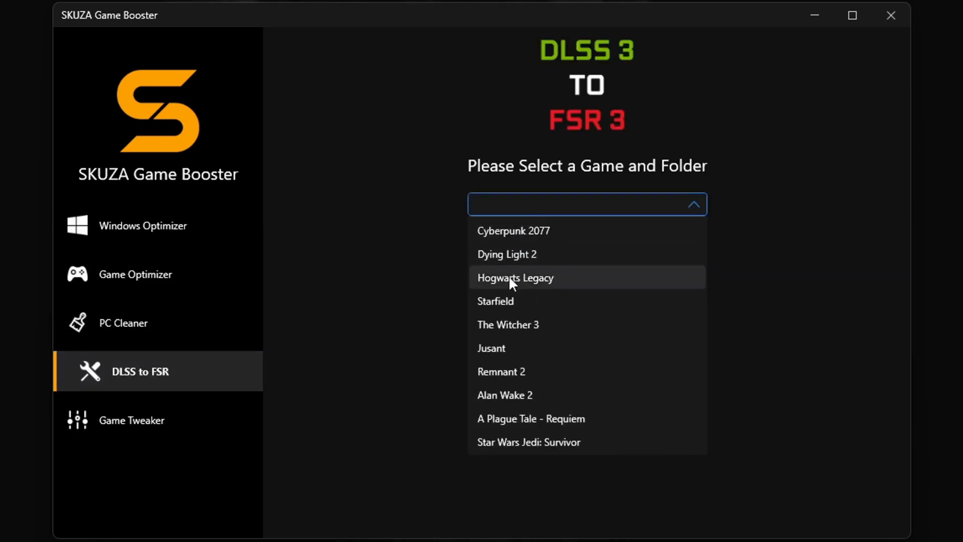
{"action": "mouse_move", "coordinate": [586, 243]}
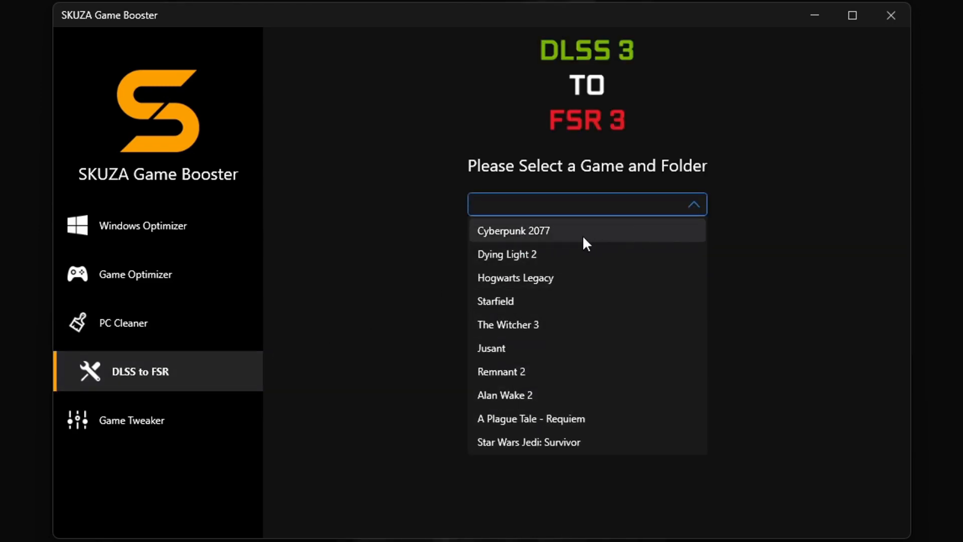
{"action": "left_click", "coordinate": [513, 230]}
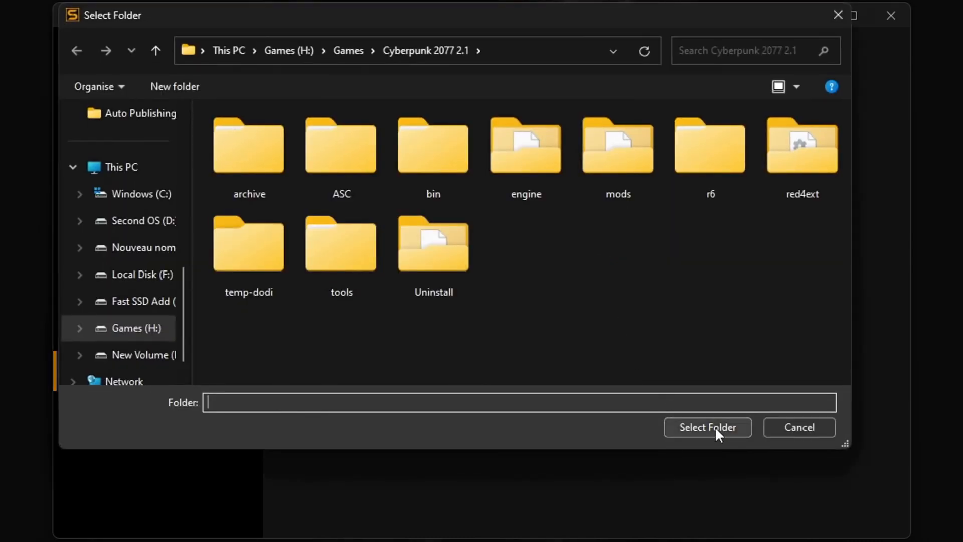
{"action": "left_click", "coordinate": [708, 427]}
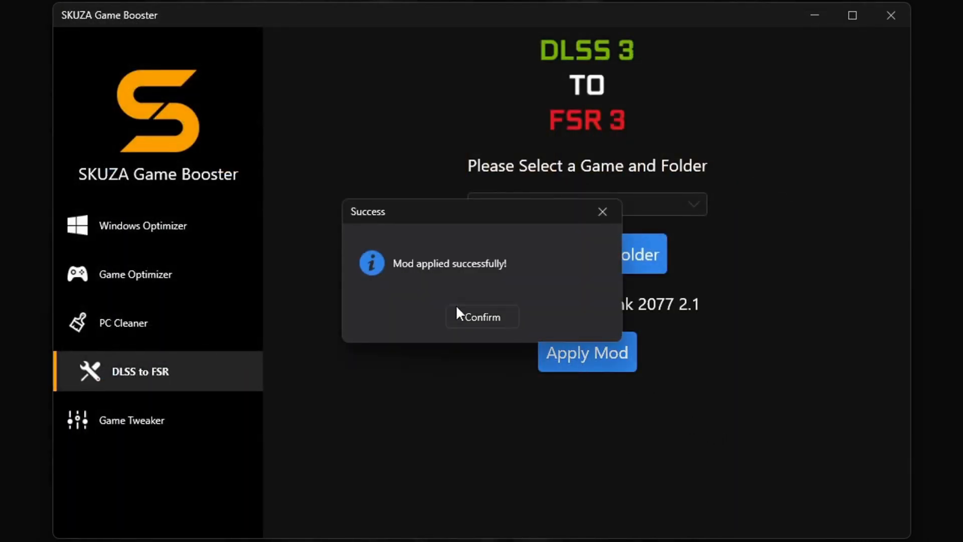
{"action": "left_click", "coordinate": [132, 419]}
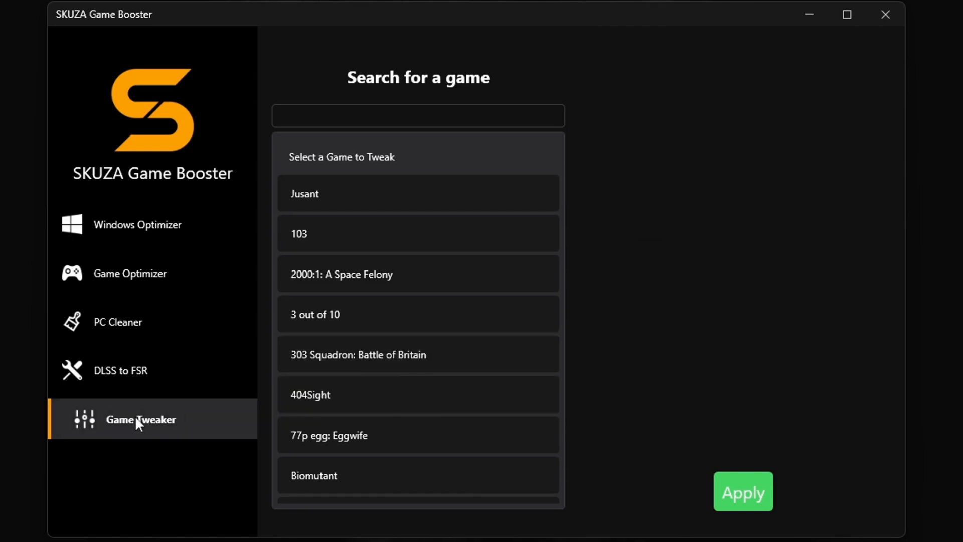
{"action": "mouse_move", "coordinate": [480, 247]}
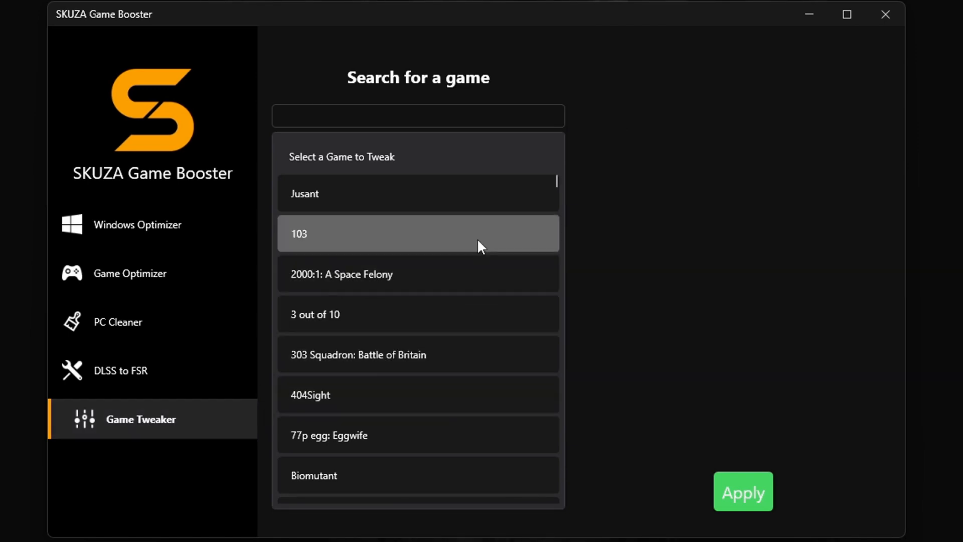
Step: Load Jusant's tweaks, toggling chromatic aberration on and back off so all effects stay off
{"action": "left_click", "coordinate": [418, 193]}
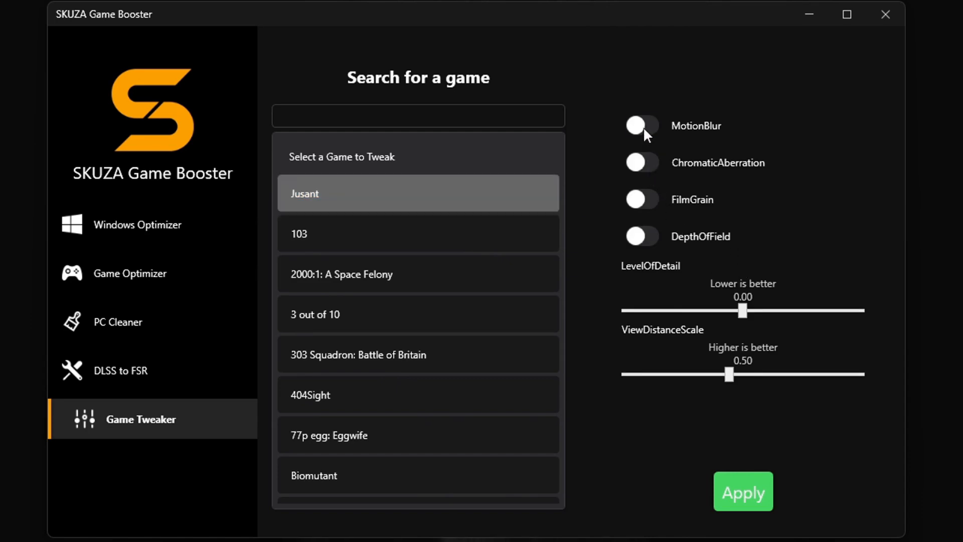
{"action": "left_click", "coordinate": [642, 162]}
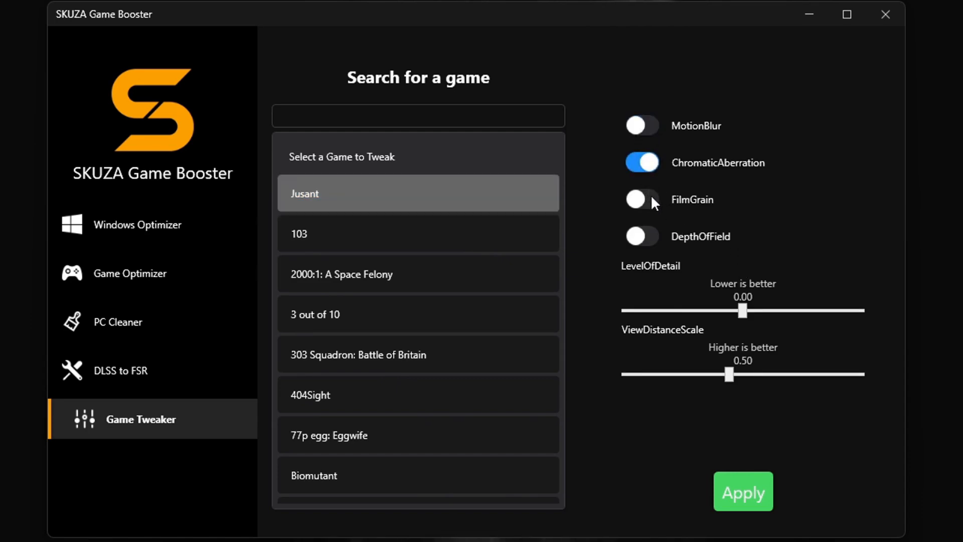
{"action": "left_click", "coordinate": [642, 162]}
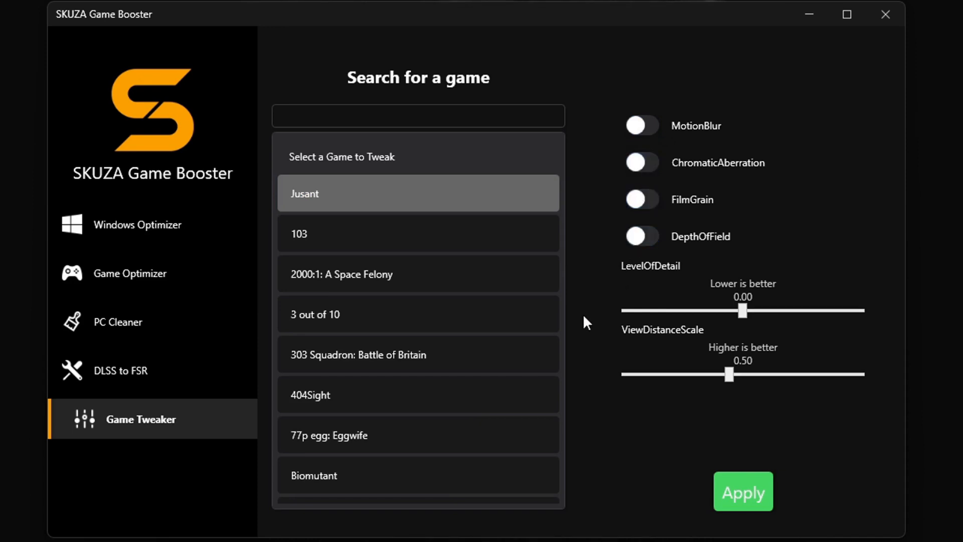